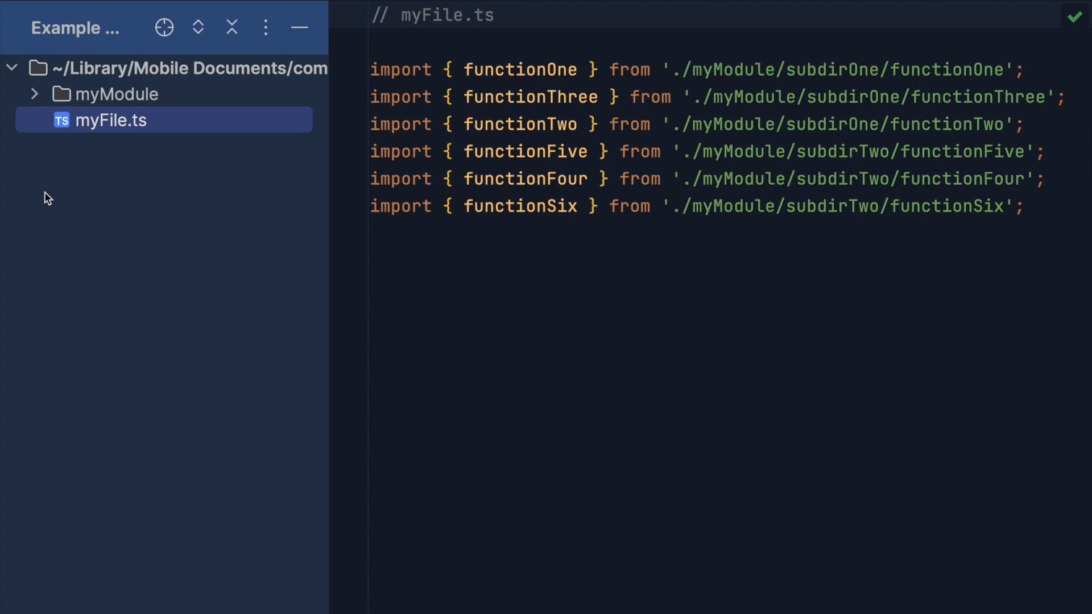
# Expand myModule and its helpers and subdirTwo folders to reveal their TypeScript files
pyautogui.click(33, 95)
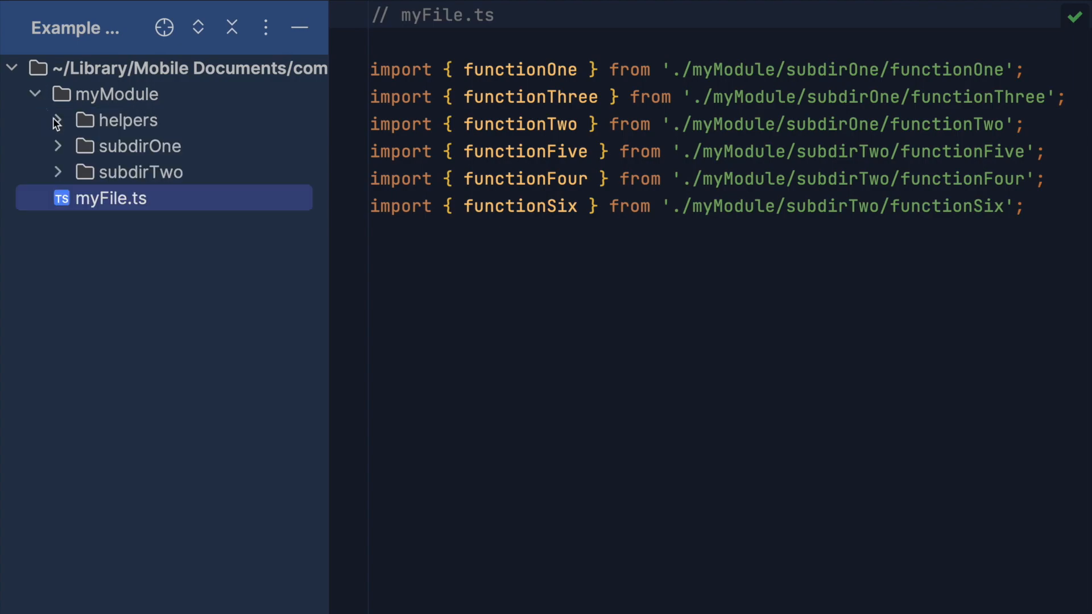
pyautogui.click(58, 120)
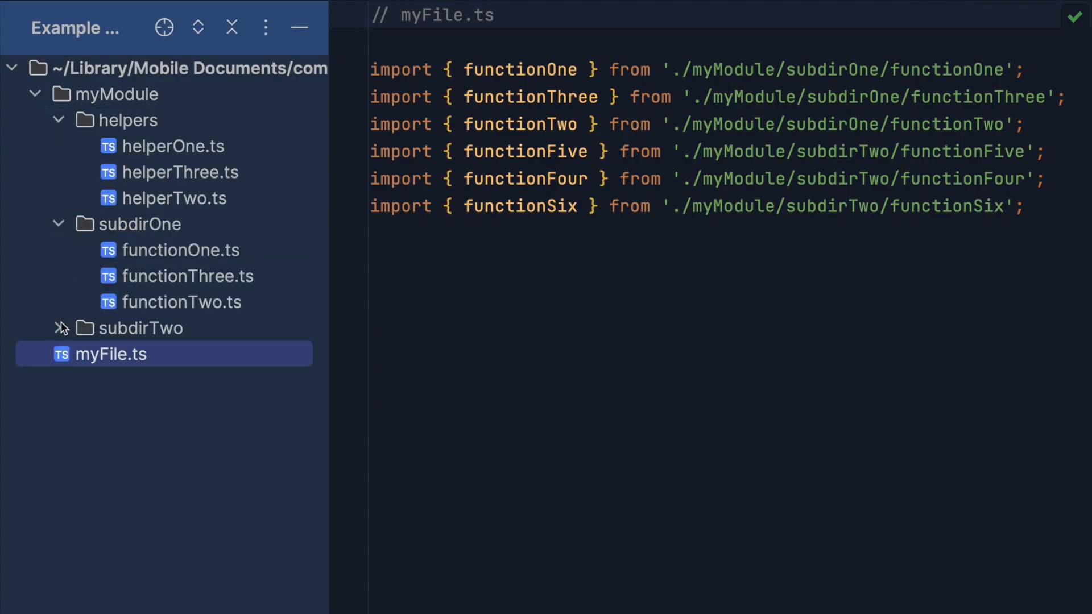
pyautogui.click(59, 327)
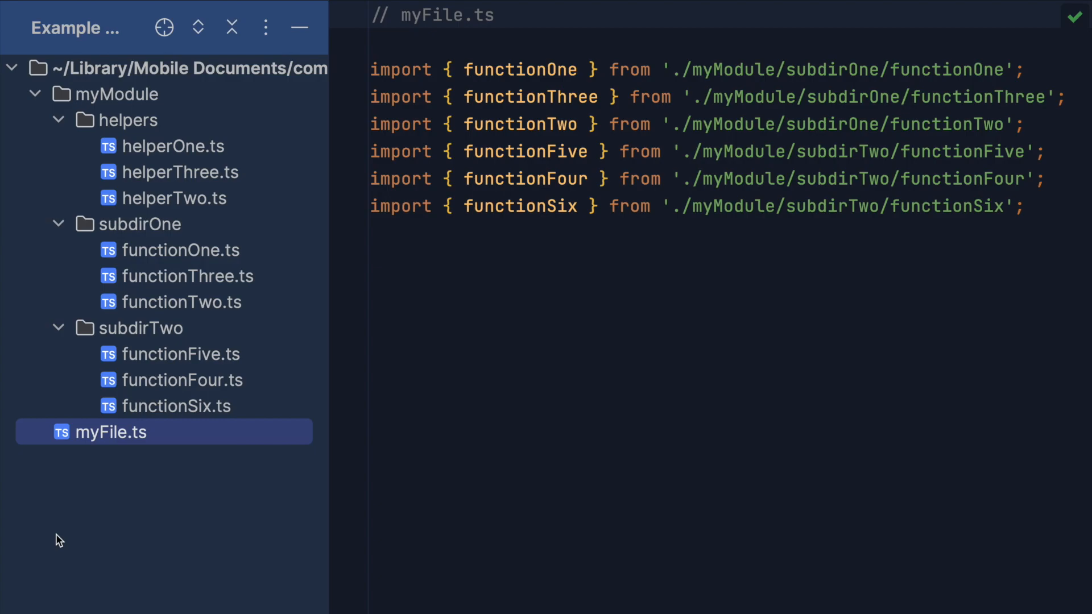
# Add index.ts to myModule importing functionOne through functionSix and re-exporting them
pyautogui.click(118, 95)
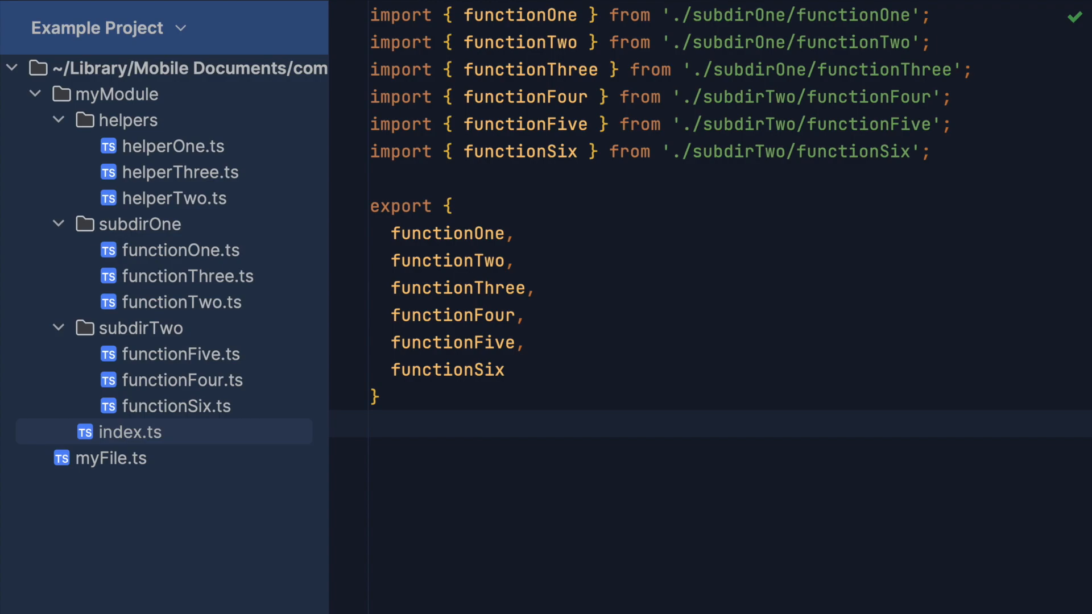
# Show myFile.ts and select its six deep-path import statements
pyautogui.click(111, 458)
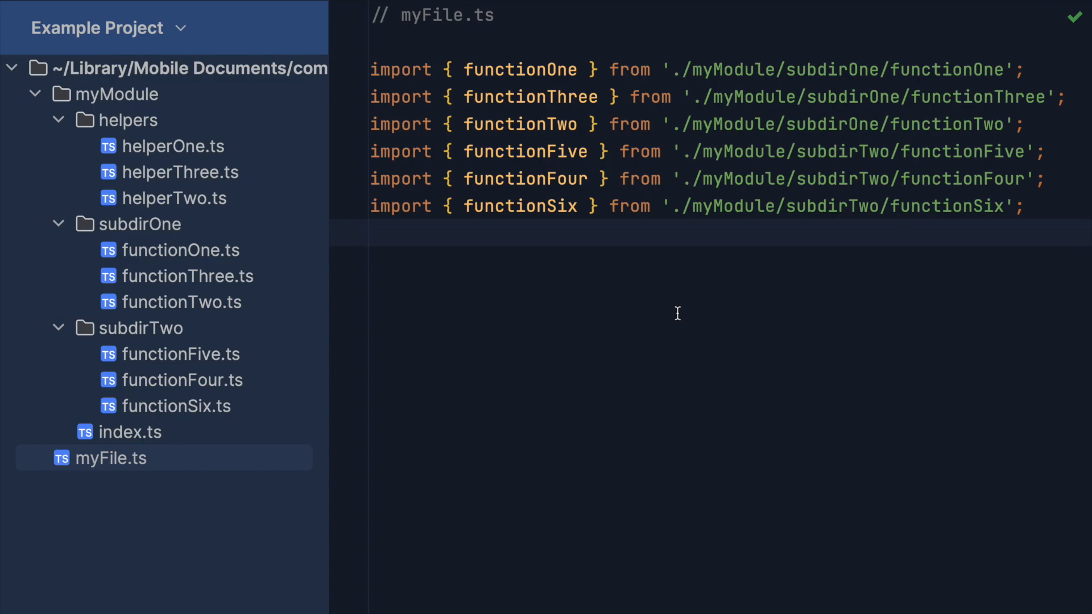
pyautogui.moveTo(371, 97); pyautogui.dragTo(1024, 216)
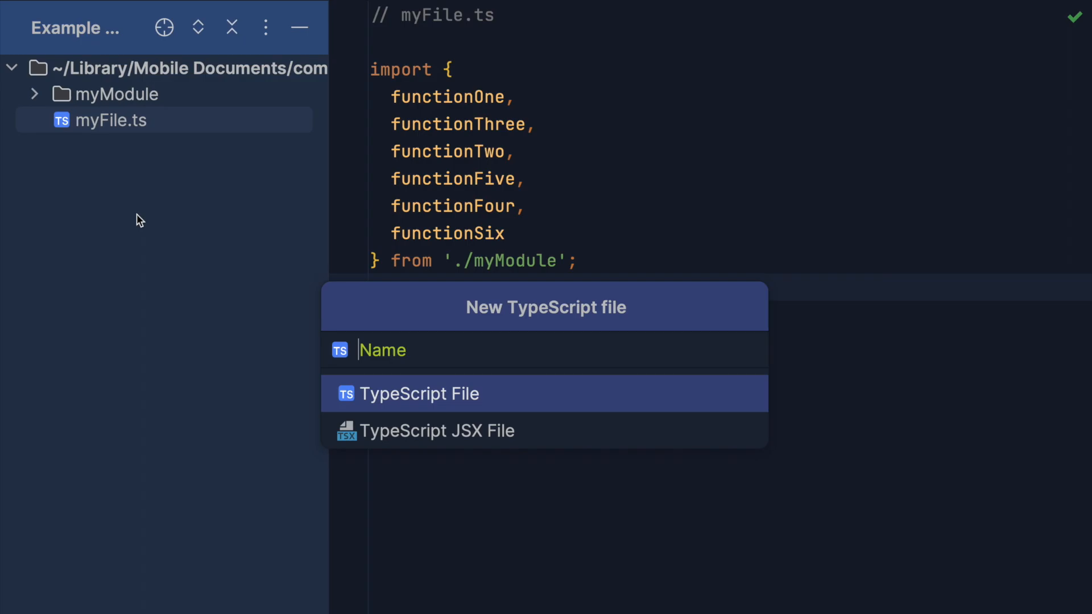
# Create myModule.ts exporting const fruit at the project root and return to myFile.ts
pyautogui.write('myModule')
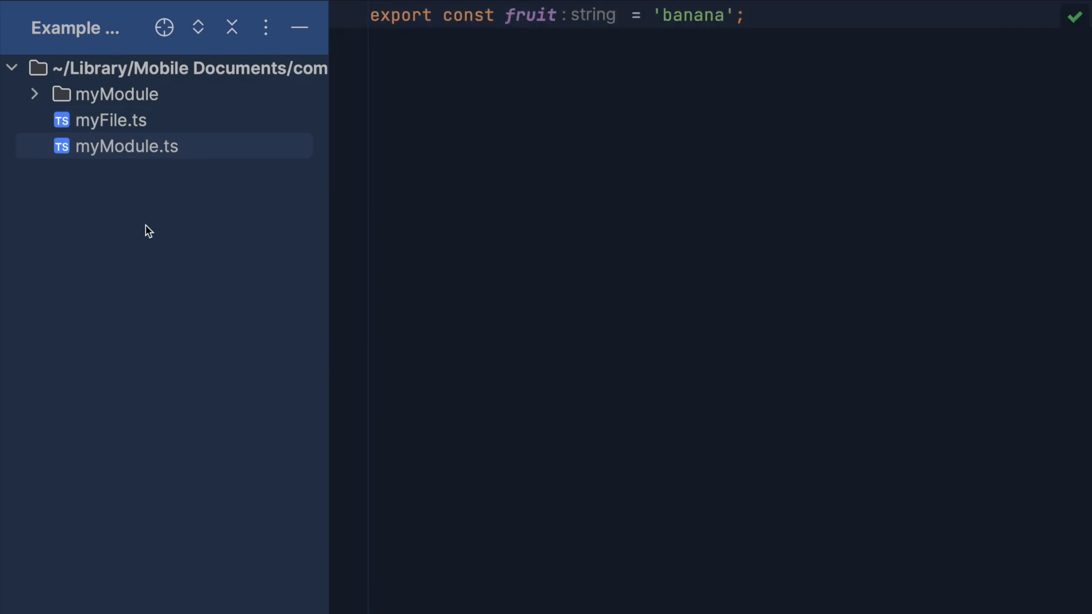
pyautogui.click(110, 119)
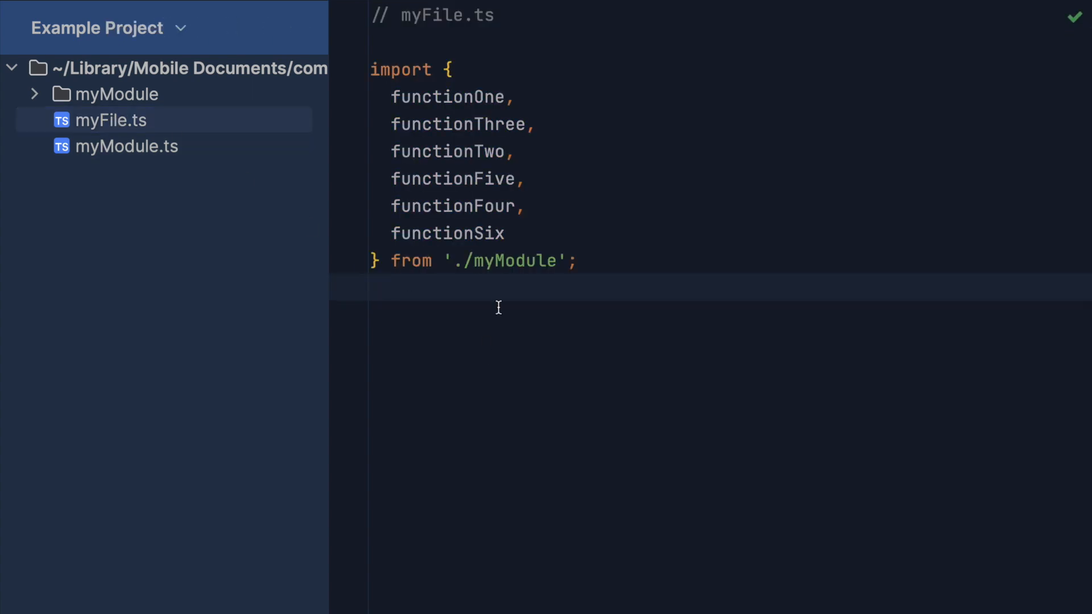